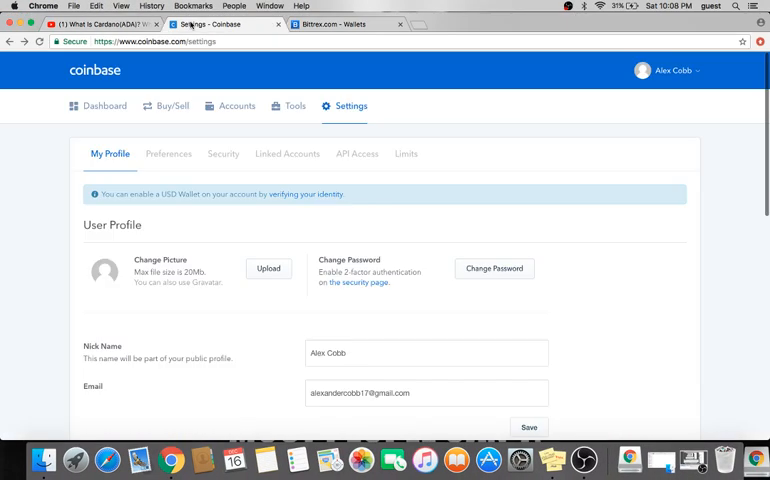
Show the Coinbase dashboard with the Bitcoin price chart
{"action": "left_click", "coordinate": [104, 106]}
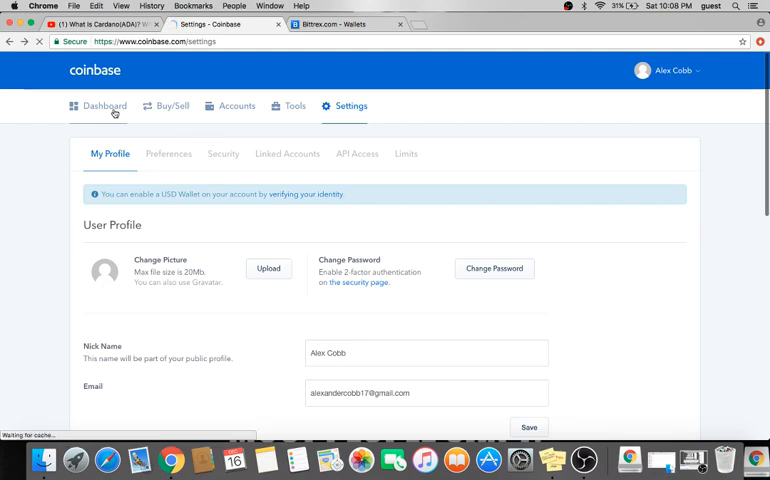
{"action": "left_click", "coordinate": [102, 106]}
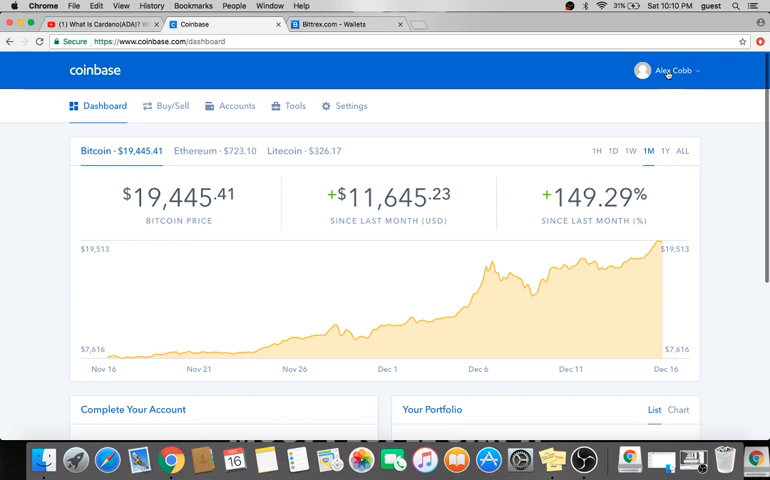
View the Buy/Sell page with its Phone Number Required notice, then return to profile settings
{"action": "left_click", "coordinate": [172, 104]}
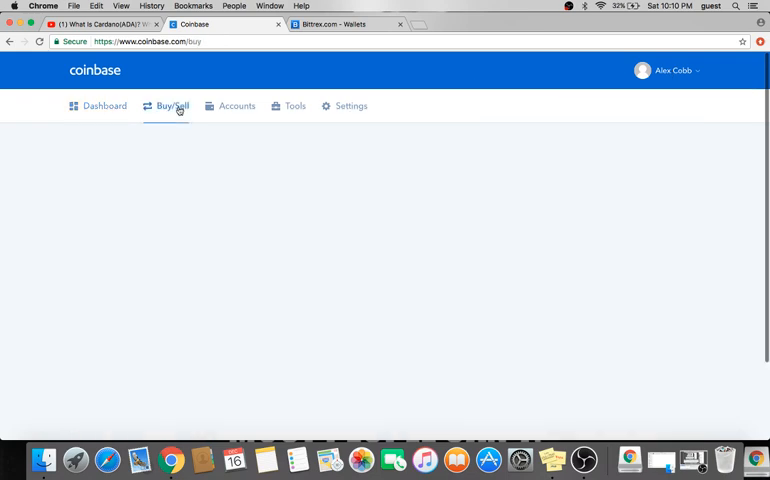
{"action": "left_click", "coordinate": [172, 104]}
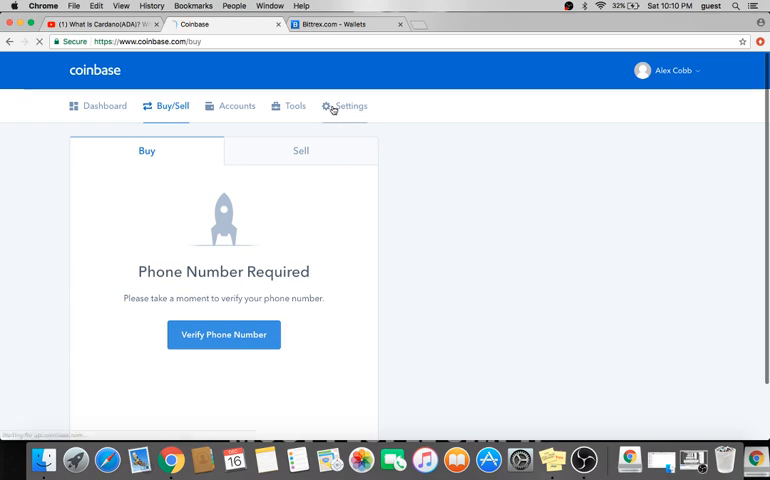
{"action": "left_click", "coordinate": [346, 106]}
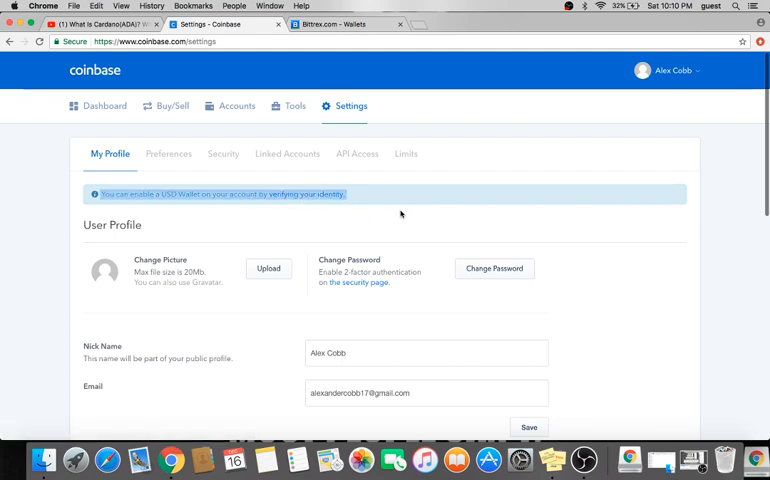
{"action": "mouse_move", "coordinate": [308, 194]}
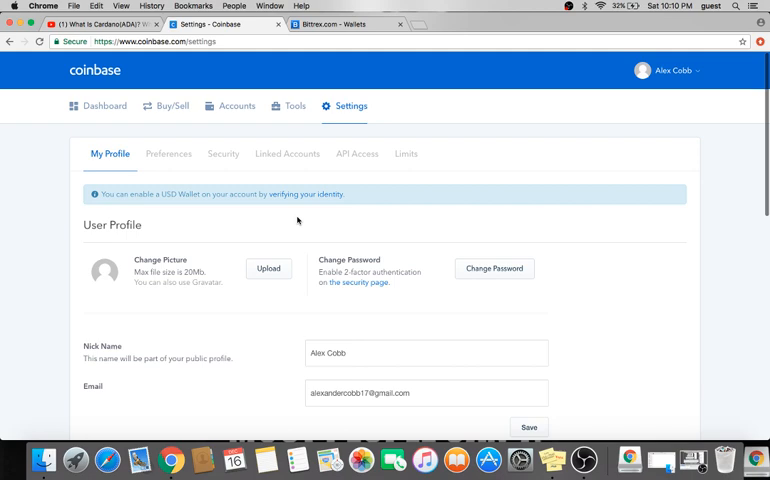
Return to the dashboard and scroll to the Complete Your Account and Your Portfolio panels
{"action": "left_click", "coordinate": [104, 106]}
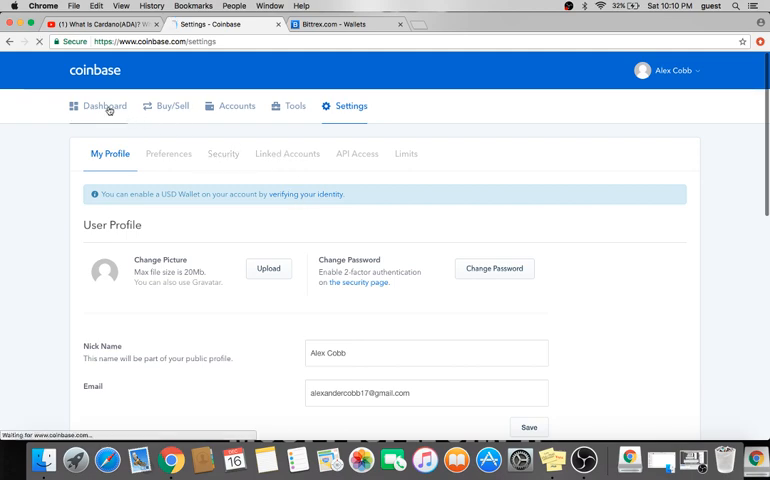
{"action": "left_click", "coordinate": [104, 104]}
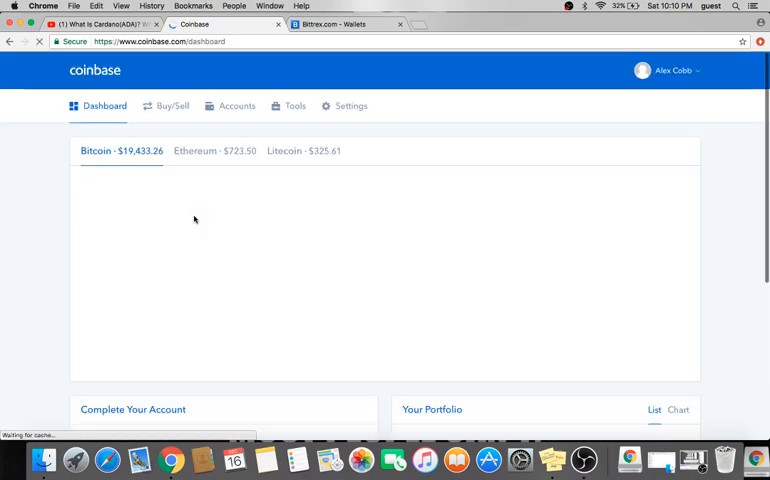
{"action": "scroll", "scroll_direction": "down", "scroll_amount": 3}
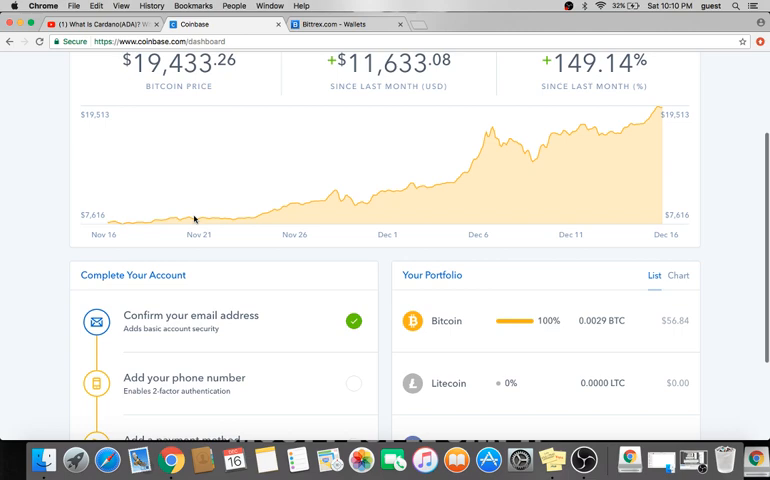
{"action": "scroll", "scroll_direction": "down", "scroll_amount": 3}
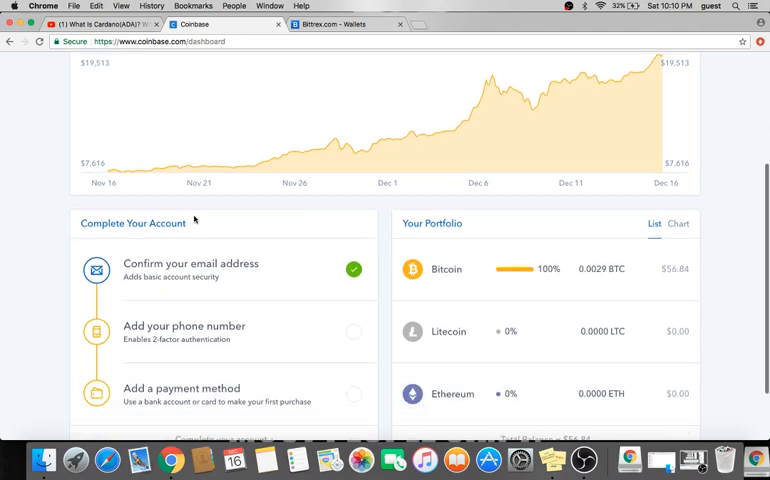
{"action": "scroll", "scroll_direction": "down", "scroll_amount": 3}
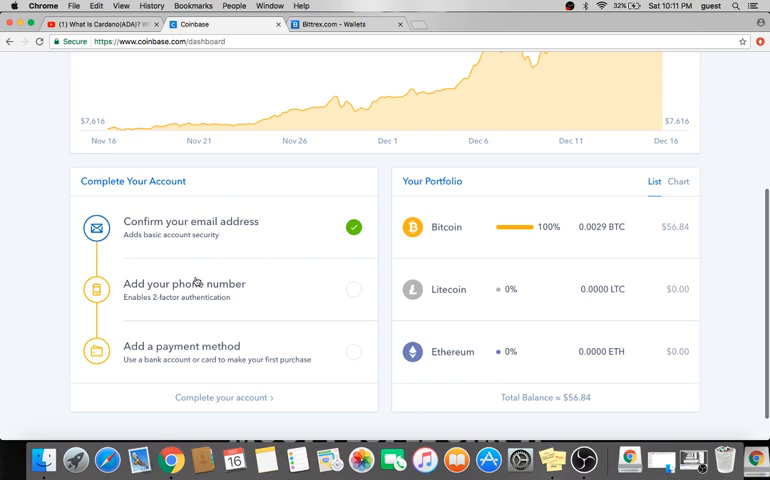
{"action": "scroll", "scroll_direction": "down", "scroll_amount": 3}
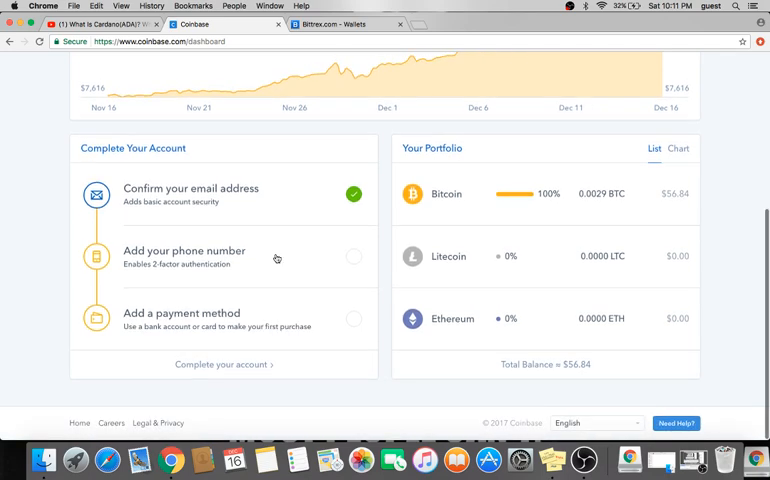
{"action": "mouse_move", "coordinate": [188, 284]}
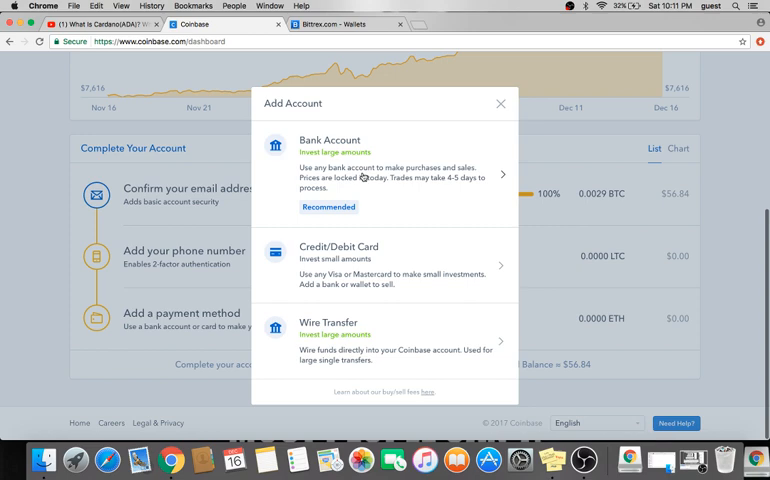
{"action": "mouse_move", "coordinate": [332, 298]}
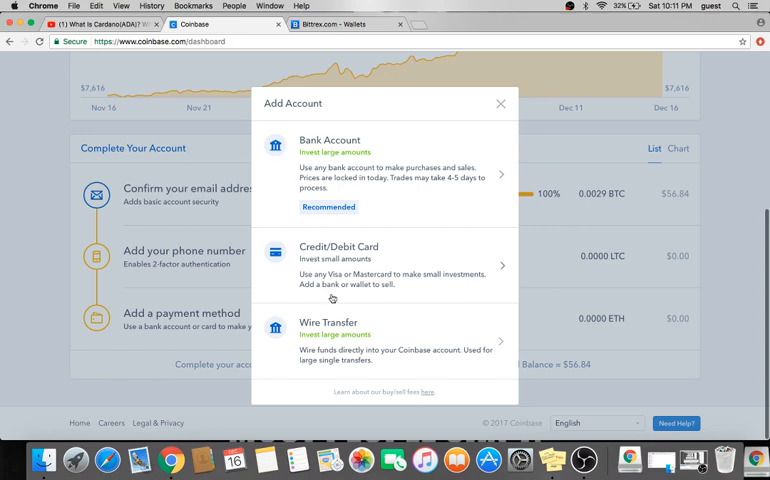
{"action": "mouse_move", "coordinate": [344, 336]}
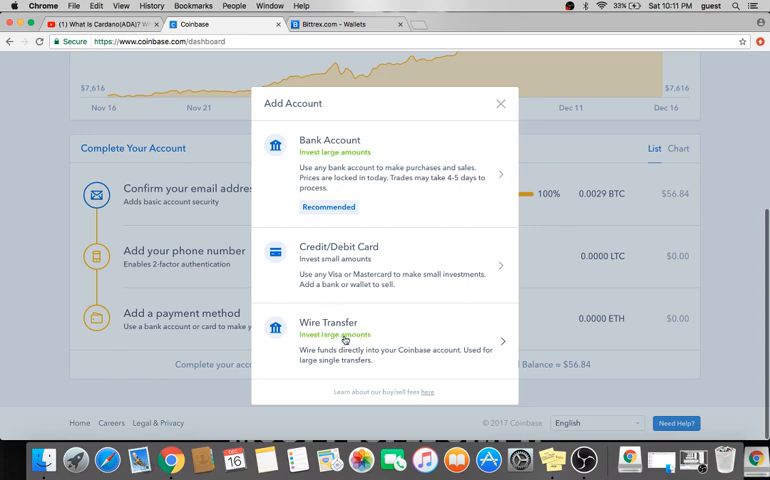
{"action": "mouse_move", "coordinate": [344, 338]}
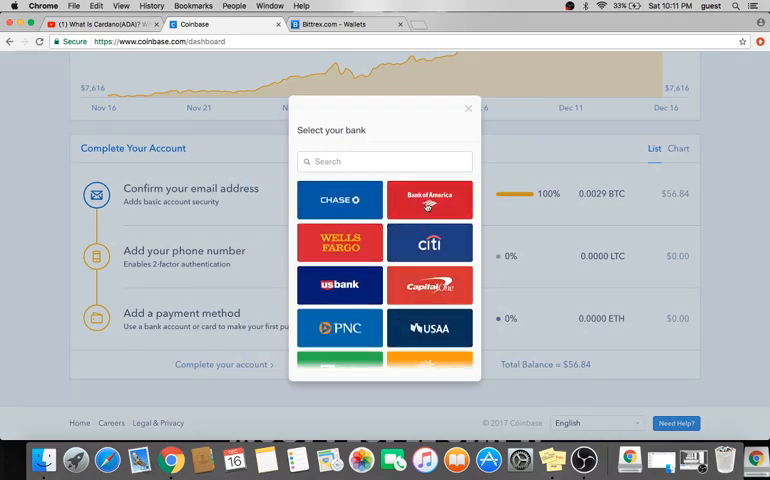
Choose Bank of America for bank linking, then back out to the Add Account choices
{"action": "left_click", "coordinate": [428, 200]}
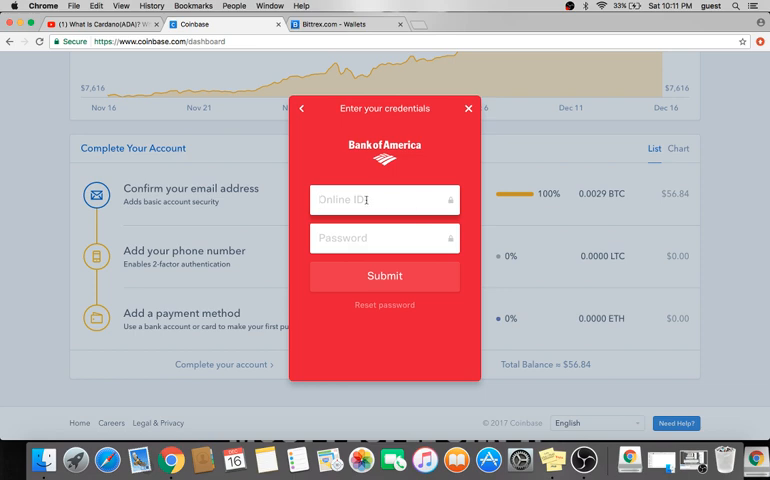
{"action": "mouse_move", "coordinate": [446, 114]}
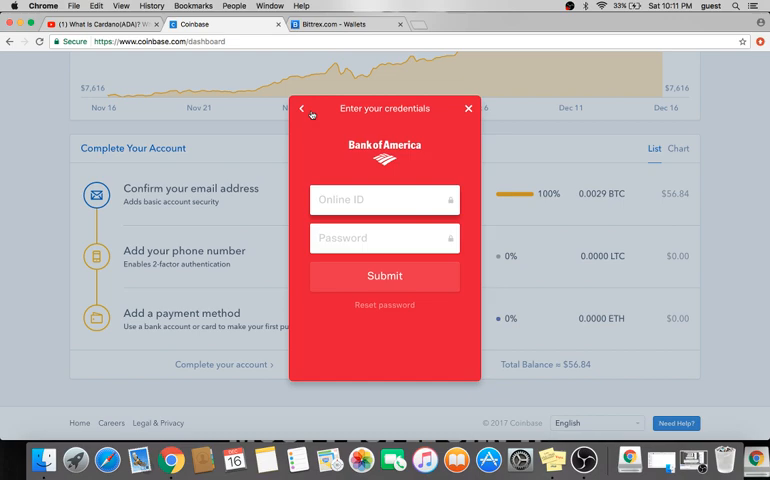
{"action": "left_click", "coordinate": [304, 108]}
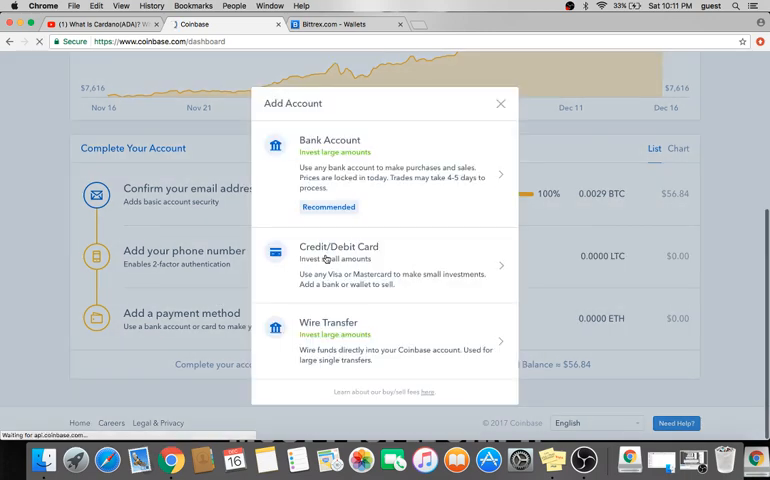
Choose Credit/Debit Card, reaching the ID-upload identity verification prompt
{"action": "left_click", "coordinate": [338, 256]}
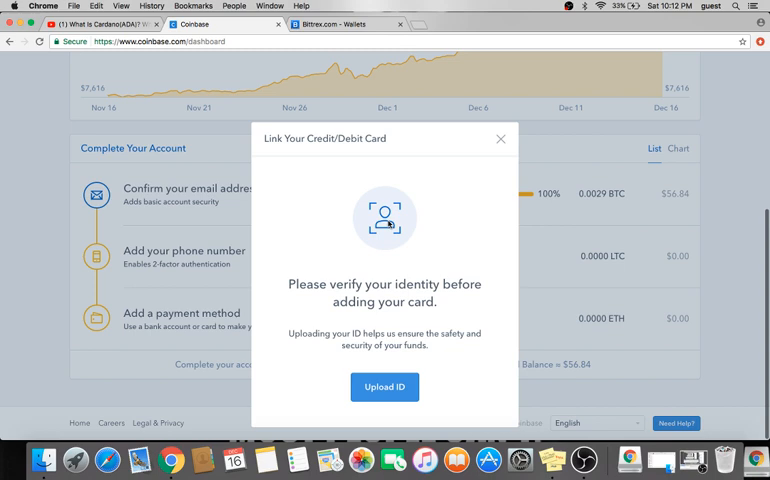
{"action": "left_click", "coordinate": [500, 138]}
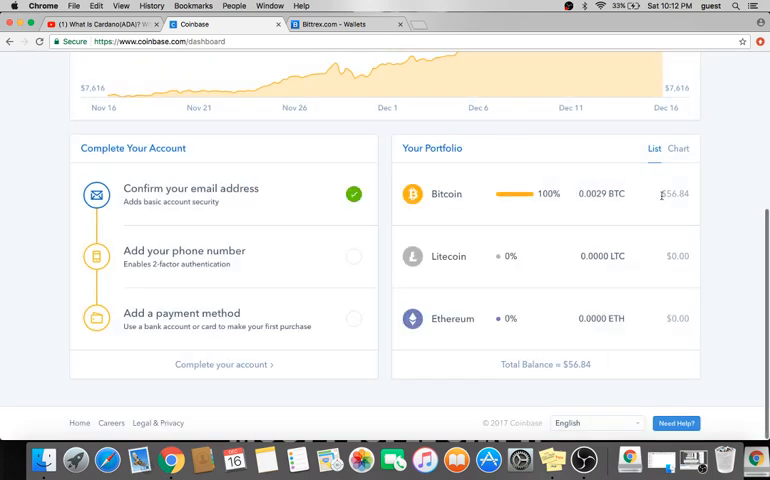
{"action": "mouse_move", "coordinate": [726, 198]}
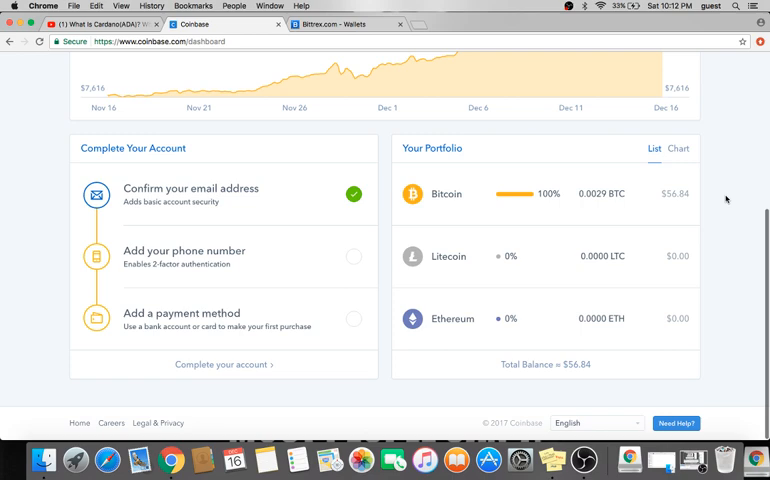
{"action": "mouse_move", "coordinate": [336, 256]}
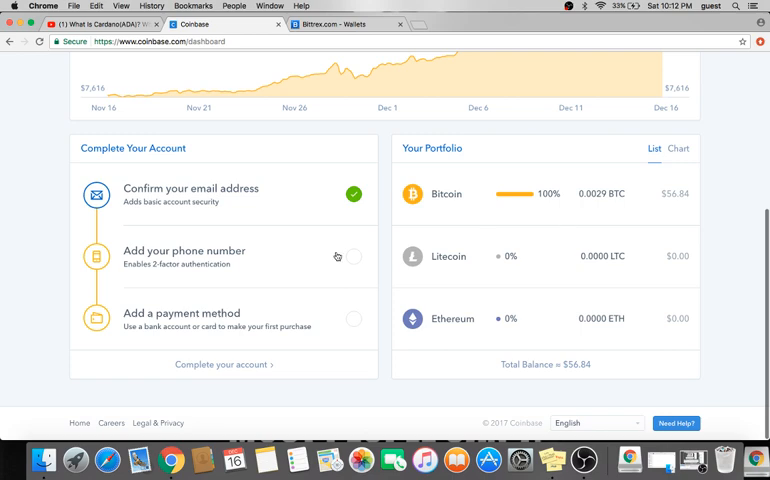
{"action": "mouse_move", "coordinate": [330, 258]}
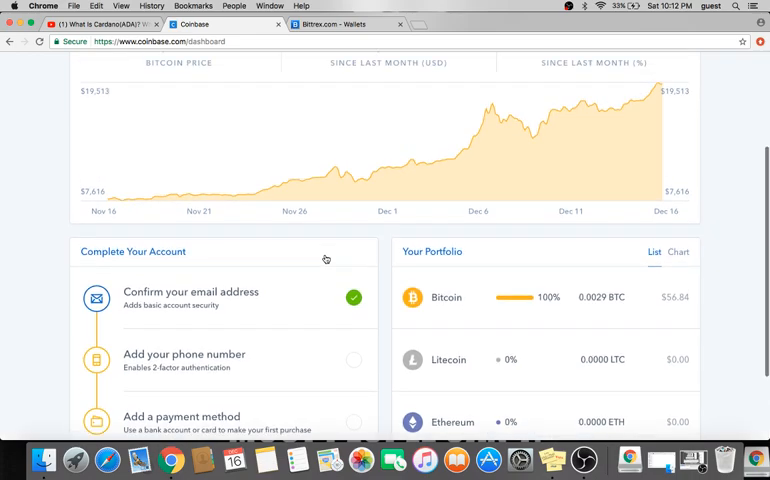
{"action": "scroll", "scroll_direction": "down", "scroll_amount": 3}
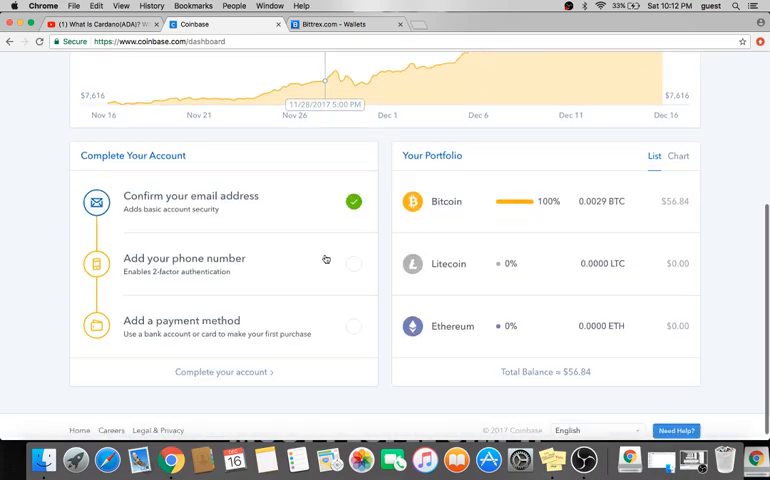
{"action": "left_click", "coordinate": [184, 320]}
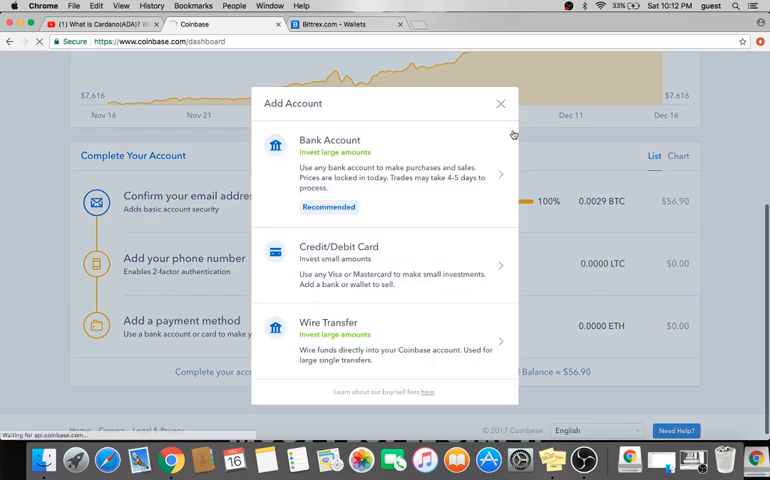
{"action": "left_click", "coordinate": [500, 104]}
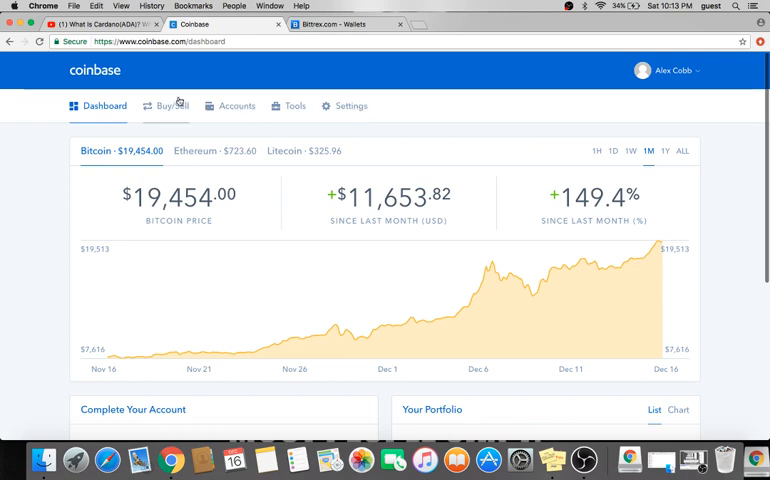
{"action": "scroll", "scroll_direction": "down", "scroll_amount": 3}
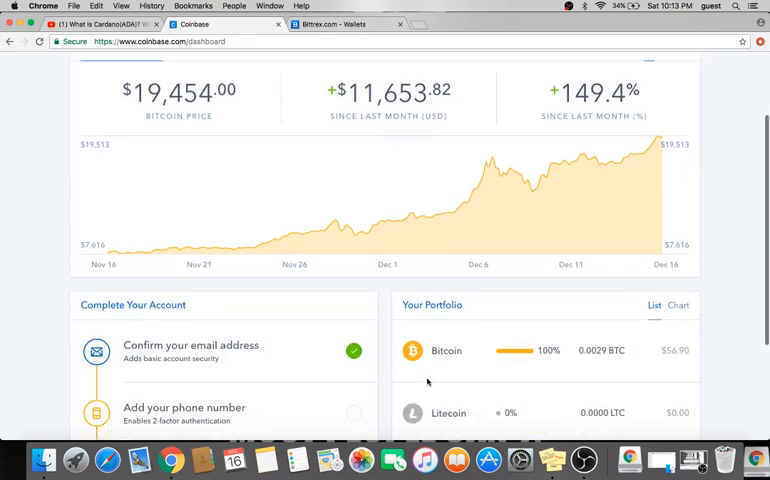
{"action": "scroll", "scroll_direction": "down", "scroll_amount": 3}
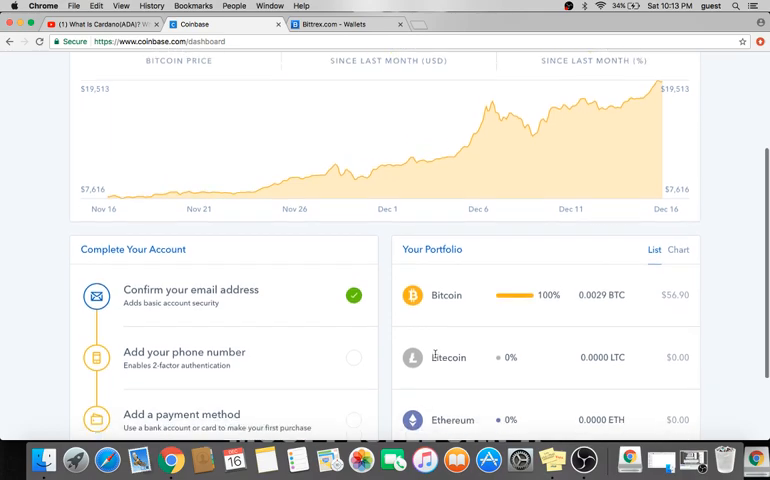
{"action": "scroll", "scroll_direction": "up", "scroll_amount": 3}
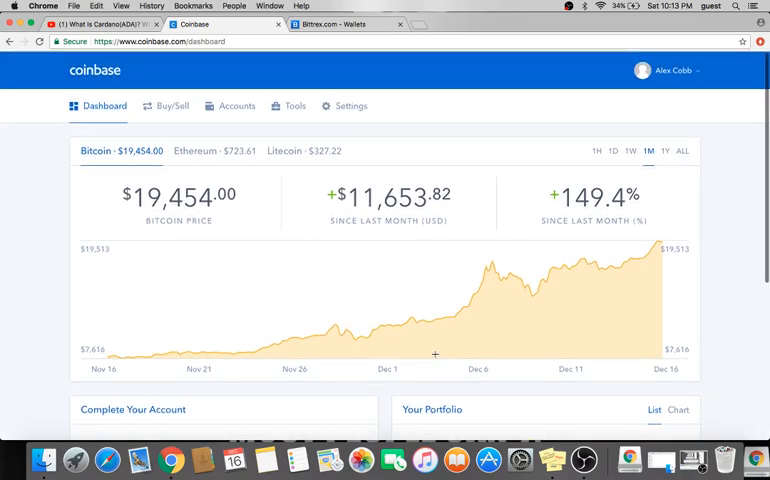
{"action": "scroll", "scroll_direction": "down", "scroll_amount": 3}
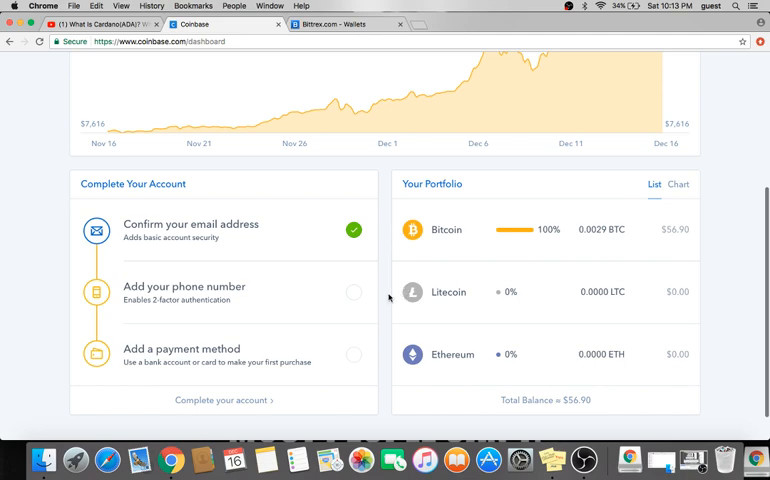
{"action": "double_click", "coordinate": [604, 292]}
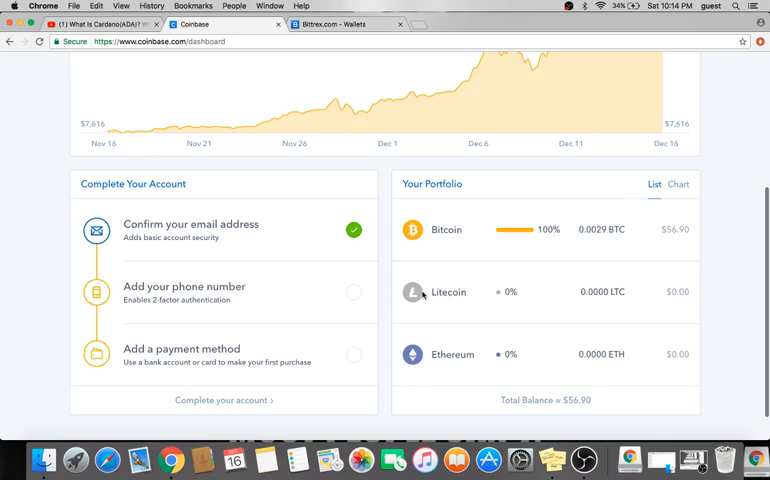
{"action": "scroll", "scroll_direction": "down", "scroll_amount": 3}
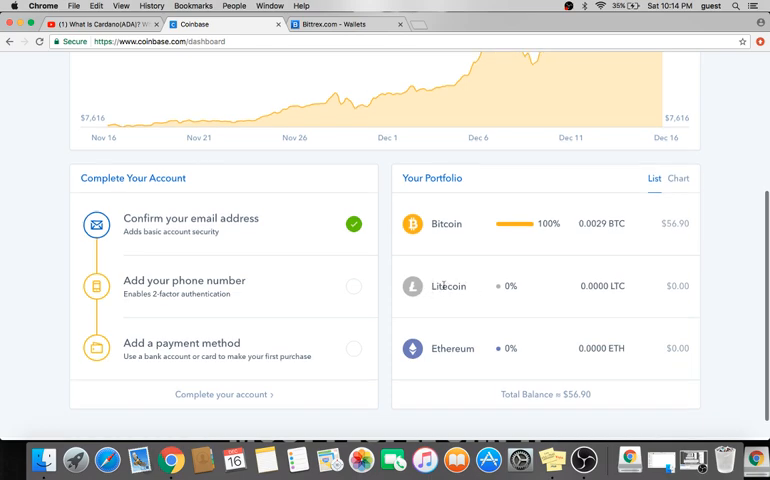
{"action": "scroll", "scroll_direction": "up", "scroll_amount": 3}
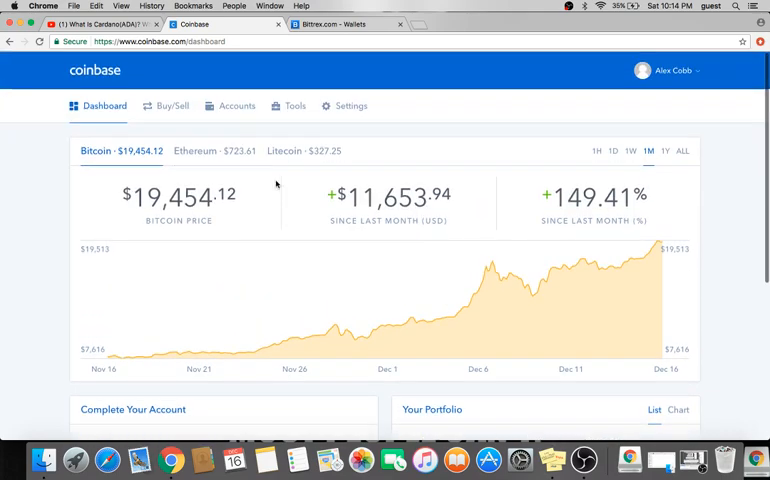
Start a Bitcoin send from the Coinbase BTC Wallet, then switch to the Bittrex wallets page
{"action": "left_click", "coordinate": [236, 104]}
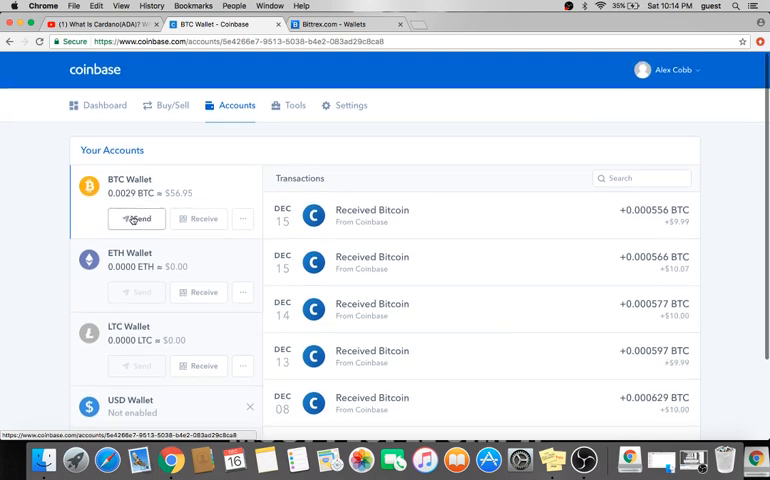
{"action": "left_click", "coordinate": [136, 218]}
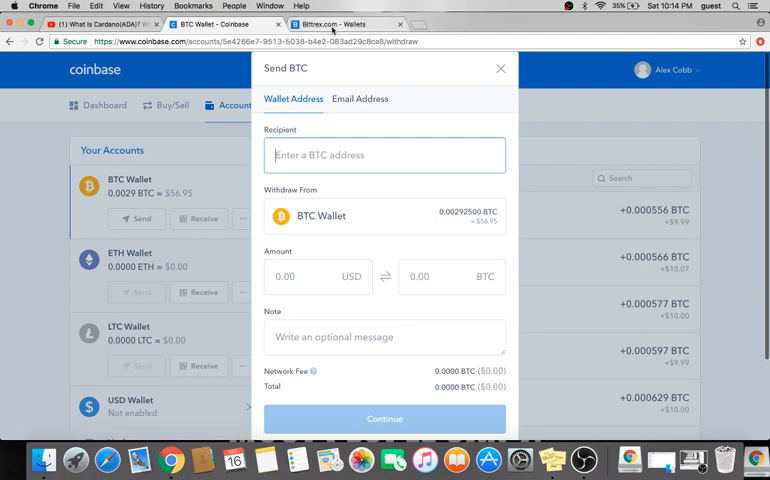
{"action": "left_click", "coordinate": [340, 24]}
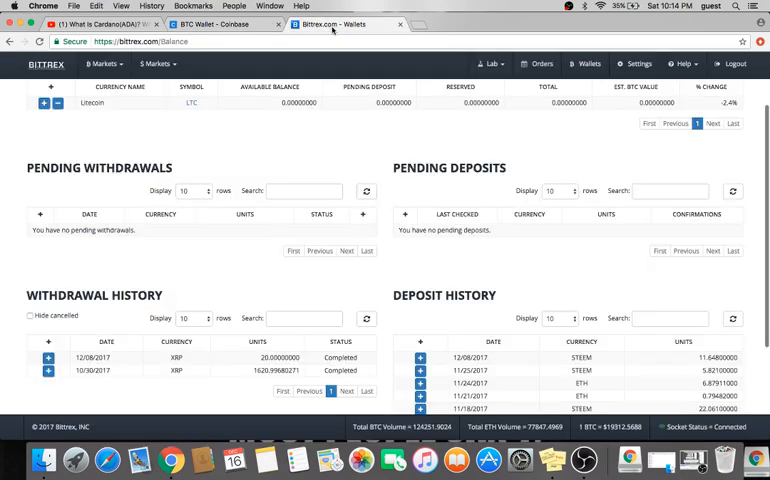
Review the Bittrex Wallets page and switch back to the Coinbase send form
{"action": "left_click", "coordinate": [96, 40]}
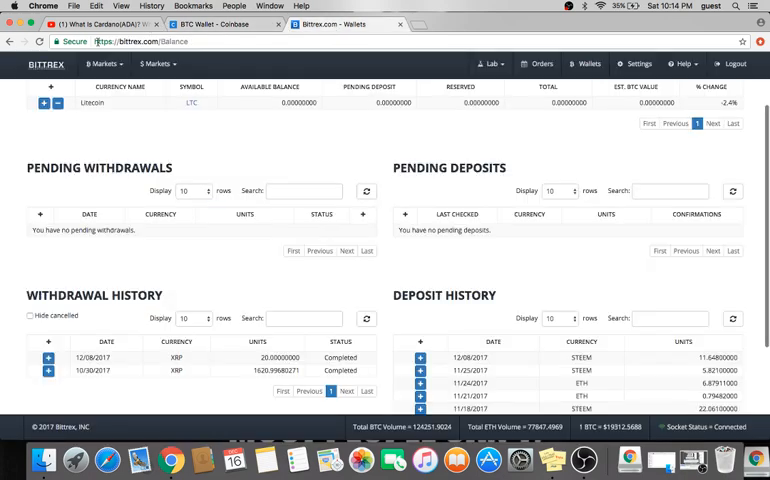
{"action": "left_click", "coordinate": [130, 40]}
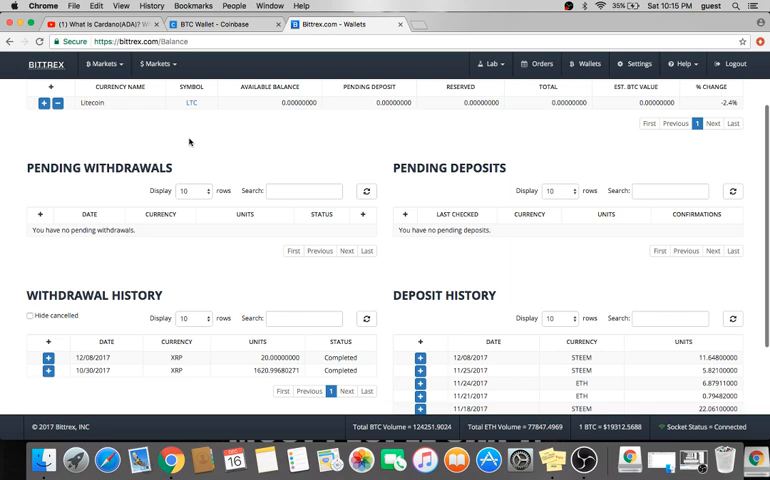
{"action": "left_click", "coordinate": [58, 104]}
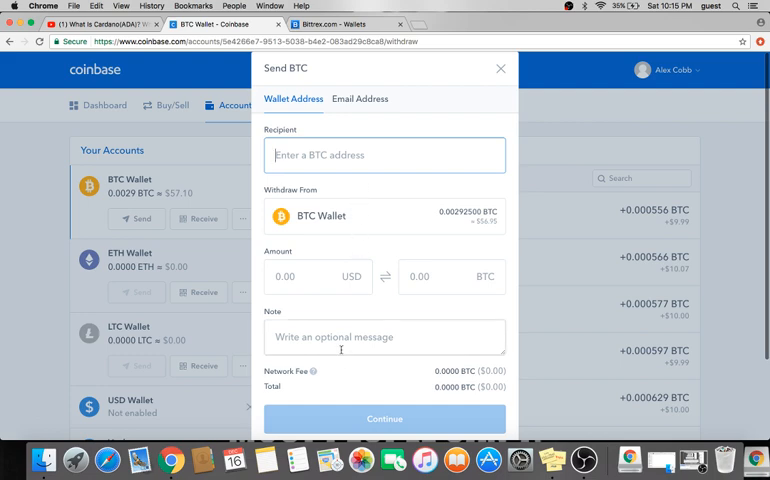
Switch from the Coinbase send form to the Bittrex wallets page
{"action": "left_click", "coordinate": [384, 156]}
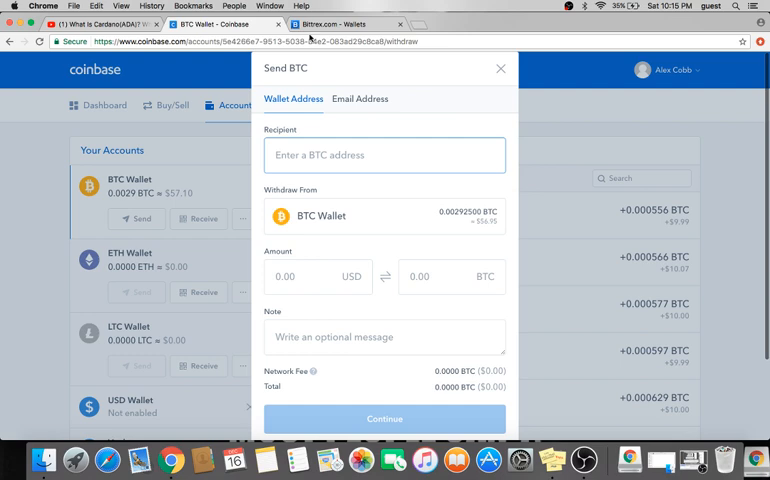
{"action": "left_click", "coordinate": [344, 24]}
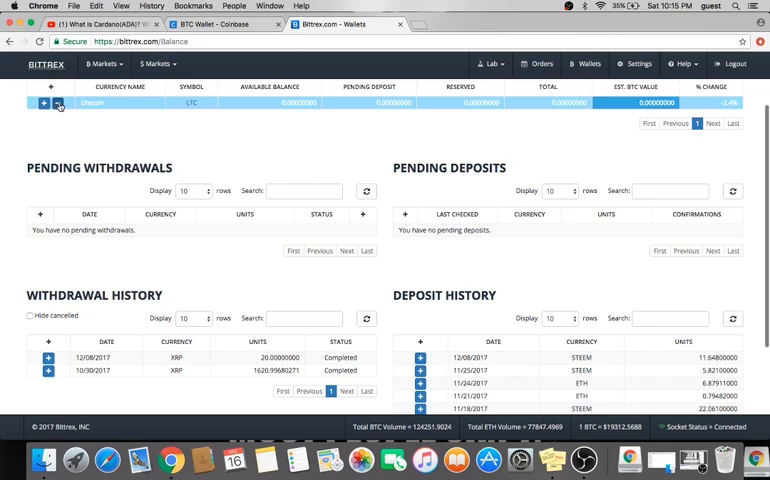
Reveal the Litecoin deposit address in Bittrex and select it for copying
{"action": "left_click", "coordinate": [44, 104]}
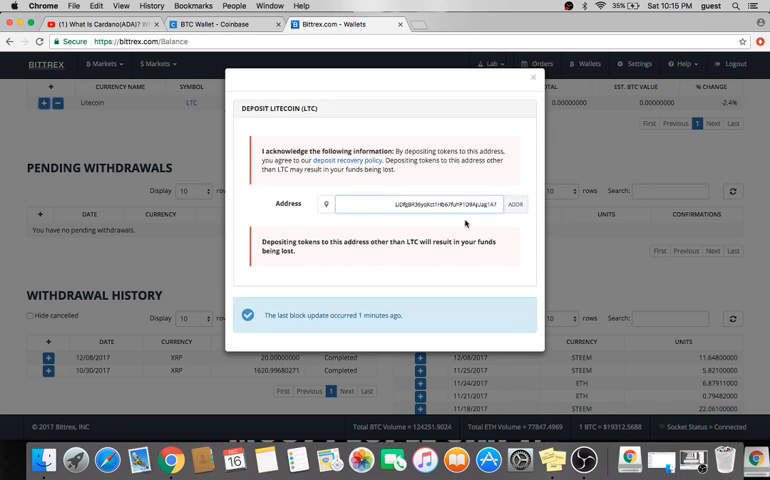
{"action": "triple_click", "coordinate": [418, 204]}
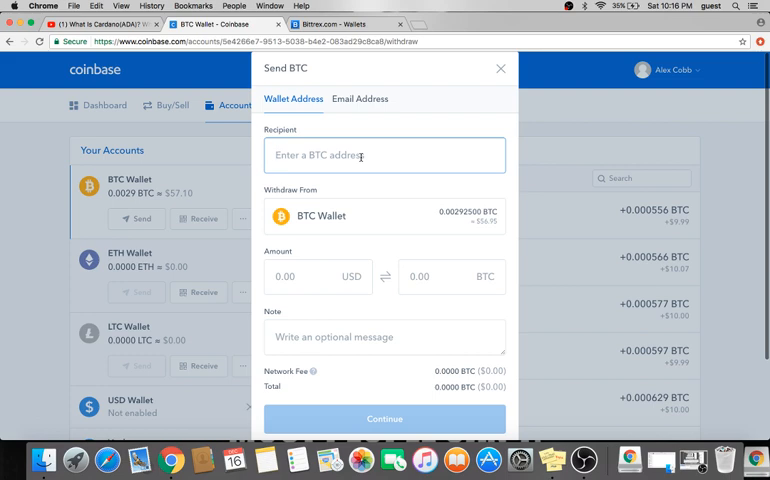
{"action": "type", "text": "LiDfgBR36yqKct1Hb67fuhP1D9AjUag1A7"}
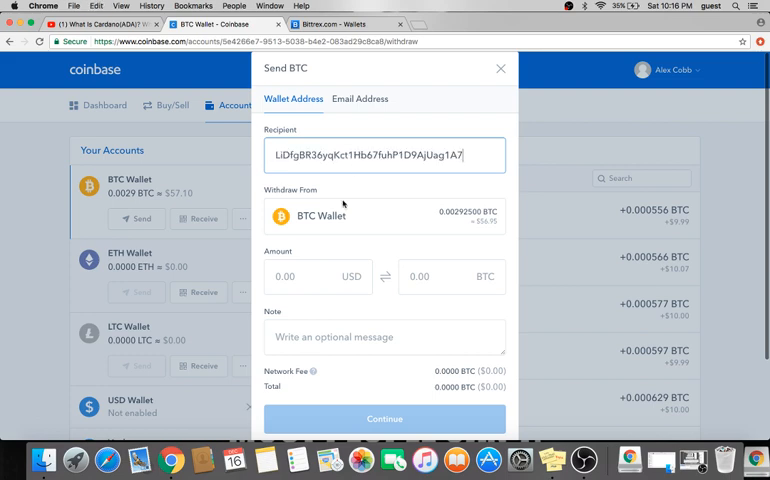
{"action": "left_click", "coordinate": [318, 276]}
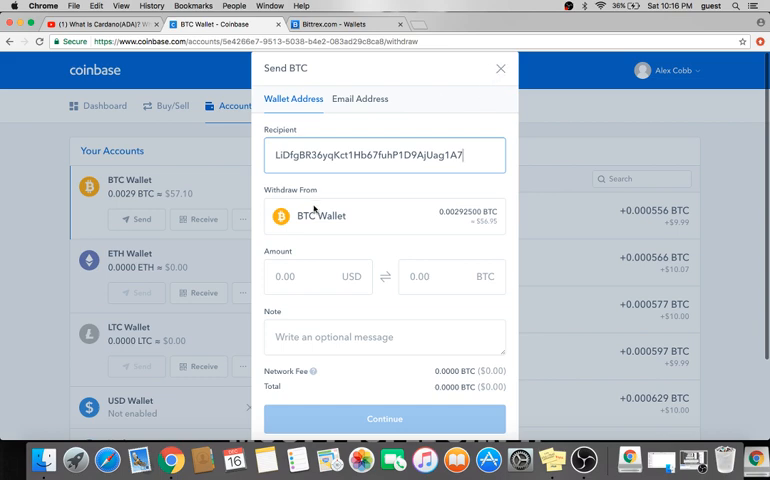
{"action": "left_click", "coordinate": [384, 420]}
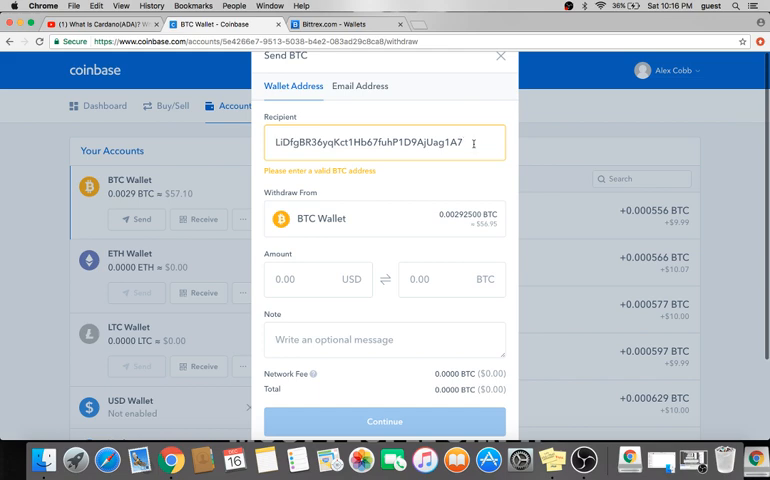
{"action": "triple_click", "coordinate": [384, 144]}
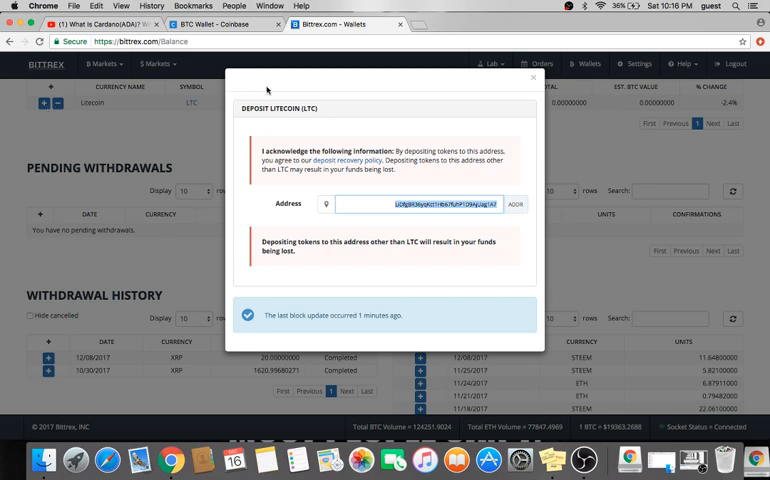
{"action": "mouse_move", "coordinate": [380, 196]}
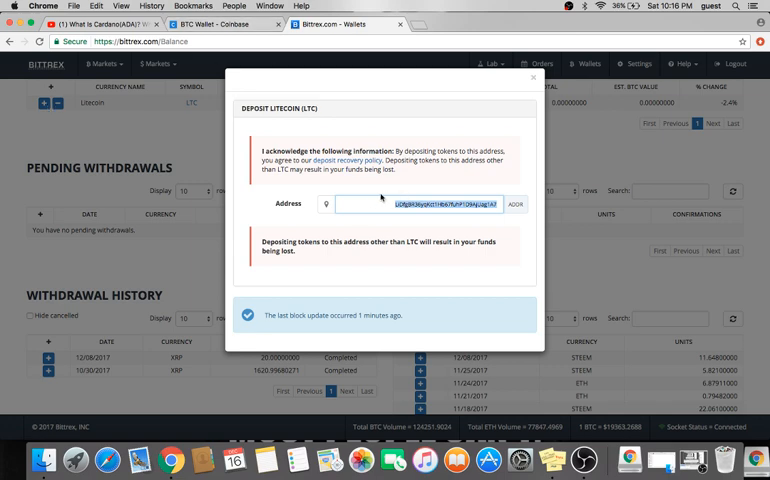
Select the Litecoin deposit address and close the Deposit Litecoin window
{"action": "left_click", "coordinate": [228, 24]}
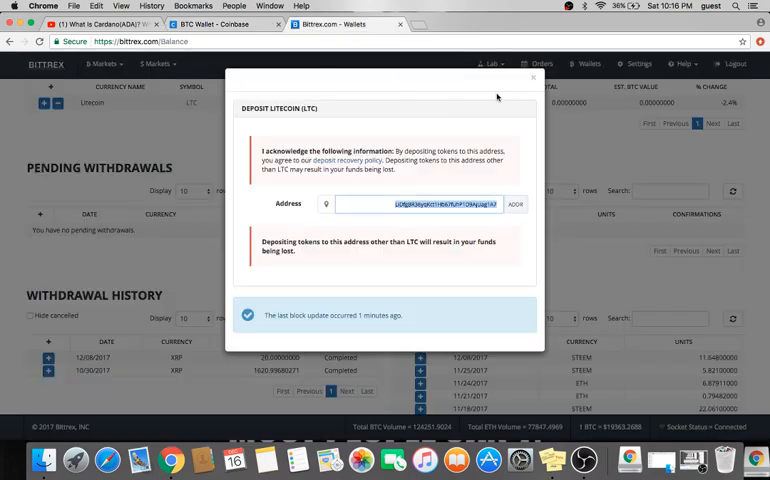
{"action": "mouse_move", "coordinate": [534, 80]}
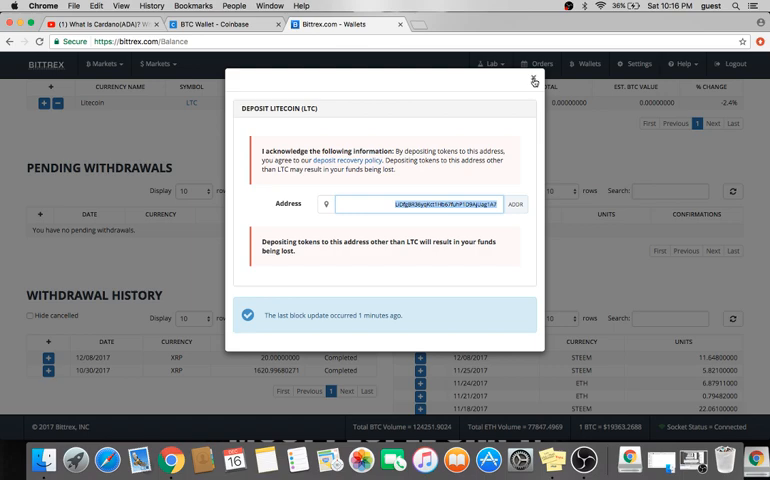
{"action": "left_click", "coordinate": [534, 80]}
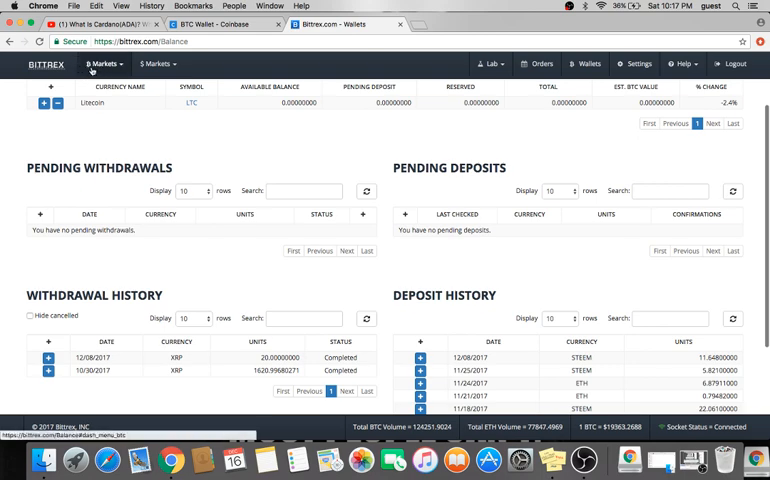
Search markets for ltc, reach BTC-LTC and fill the full available Litecoin amount to sell
{"action": "type", "text": "xrp"}
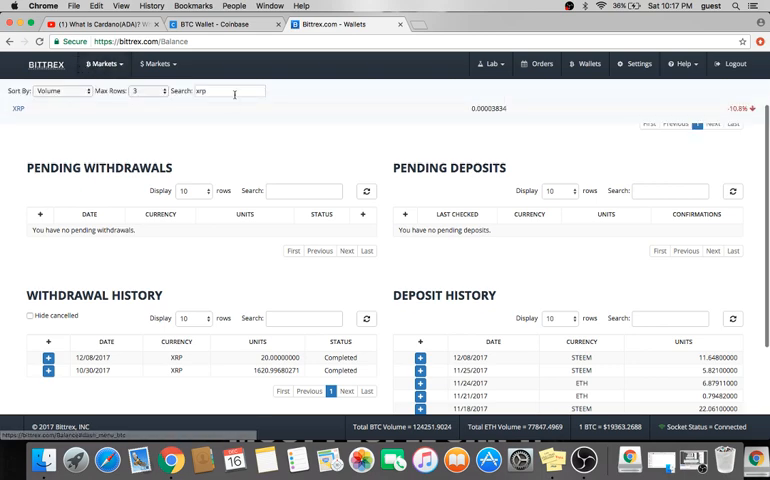
{"action": "type", "text": "ltc"}
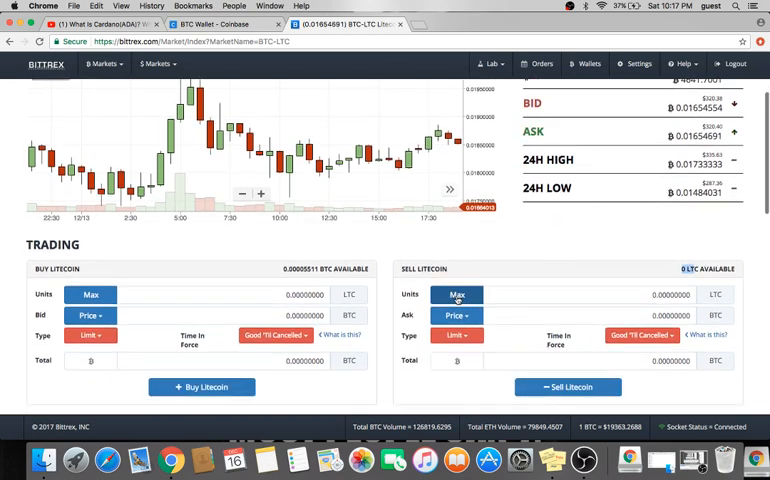
{"action": "left_click", "coordinate": [456, 294]}
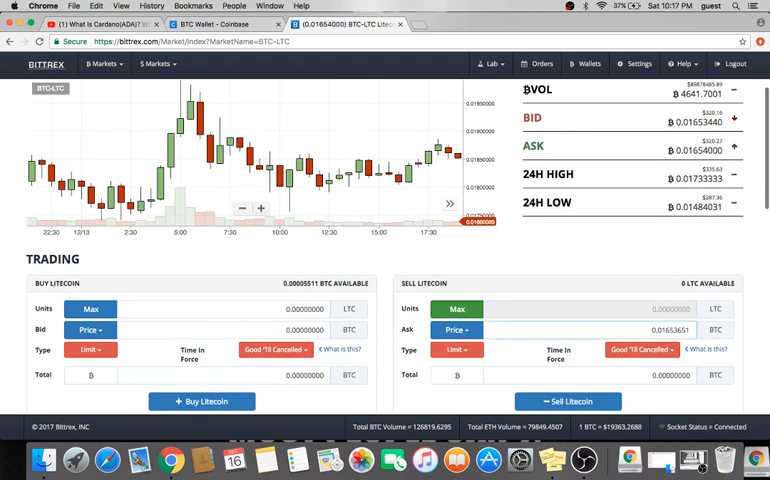
{"action": "scroll", "scroll_direction": "down", "scroll_amount": 3}
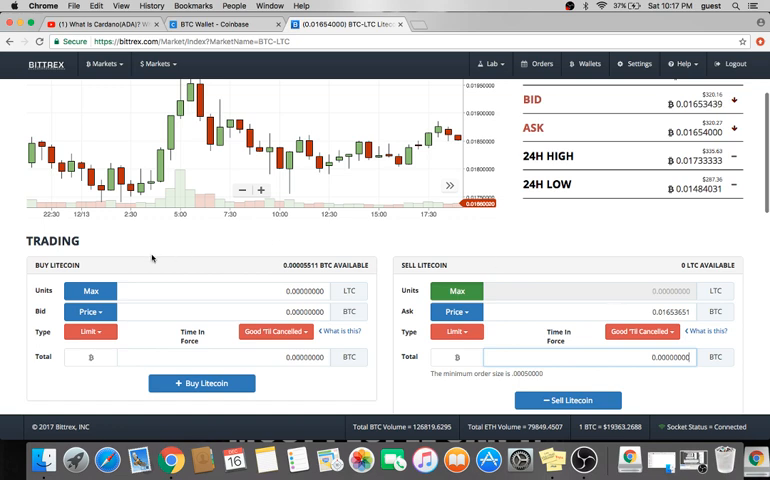
{"action": "mouse_move", "coordinate": [280, 268]}
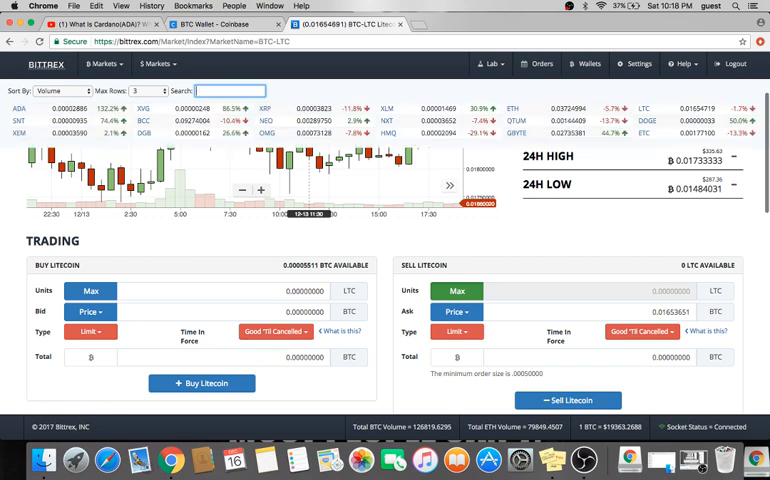
{"action": "type", "text": "xrp"}
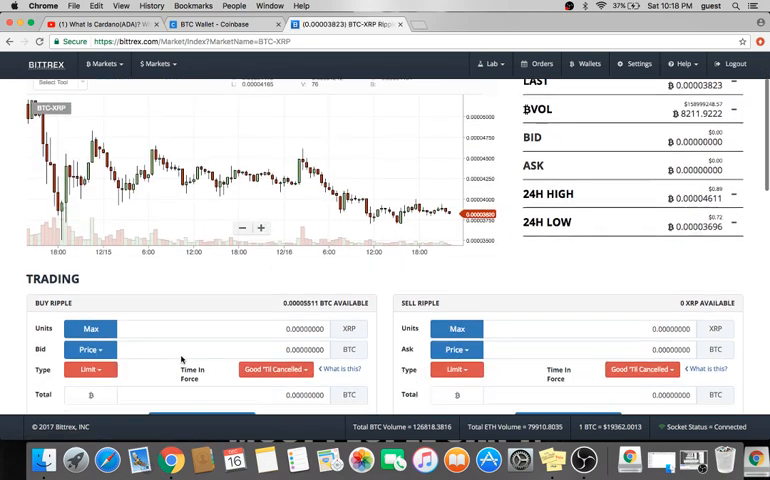
Fill a Ripple limit buy using the full BTC balance, max quantity and bid price 0.00003823
{"action": "scroll", "scroll_direction": "down", "scroll_amount": 3}
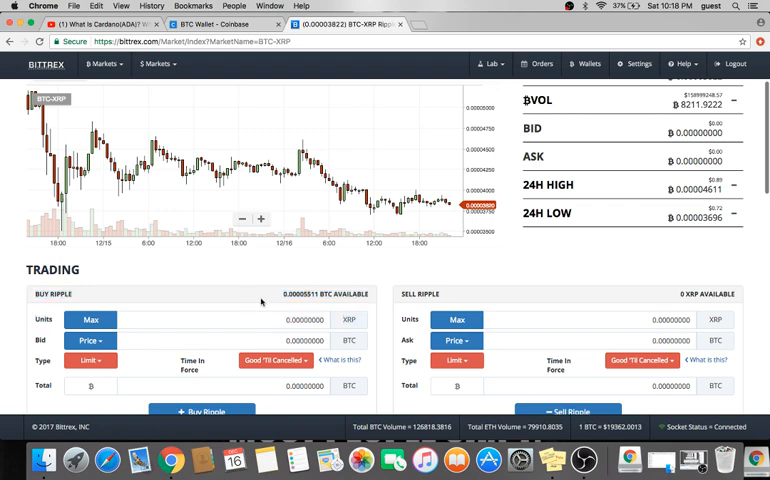
{"action": "double_click", "coordinate": [304, 292]}
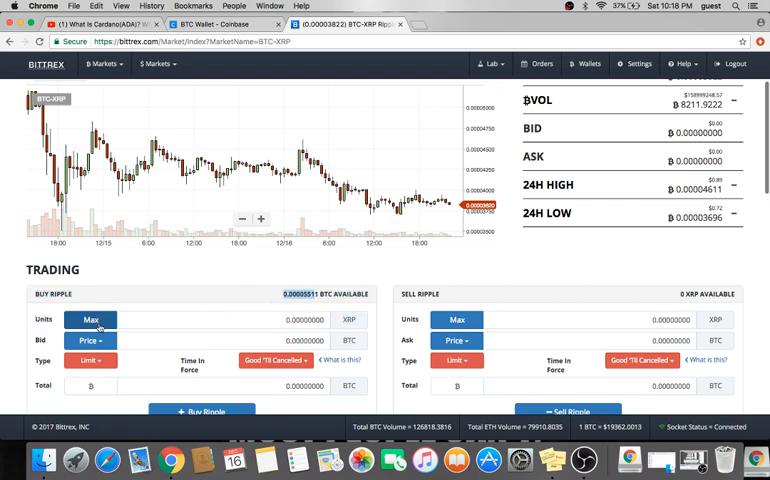
{"action": "left_click", "coordinate": [90, 320]}
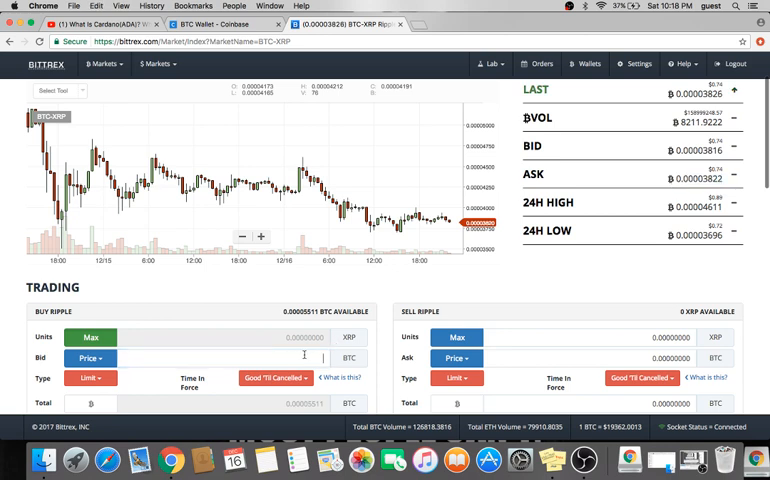
{"action": "type", "text": "0.00003823"}
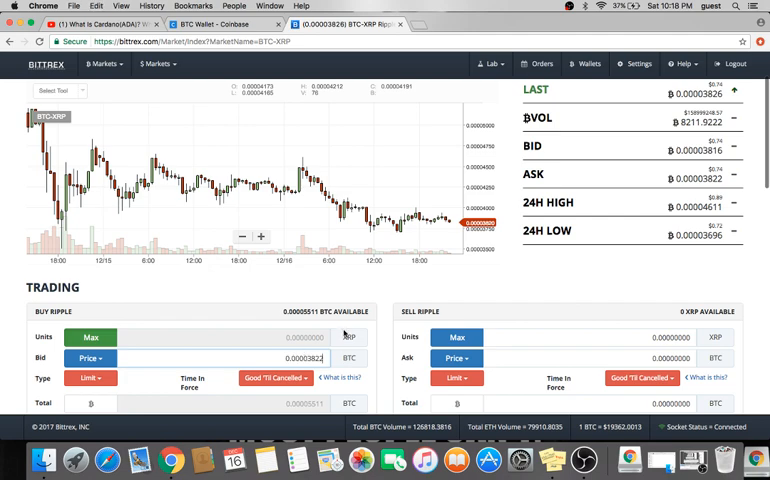
{"action": "scroll", "scroll_direction": "down", "scroll_amount": 3}
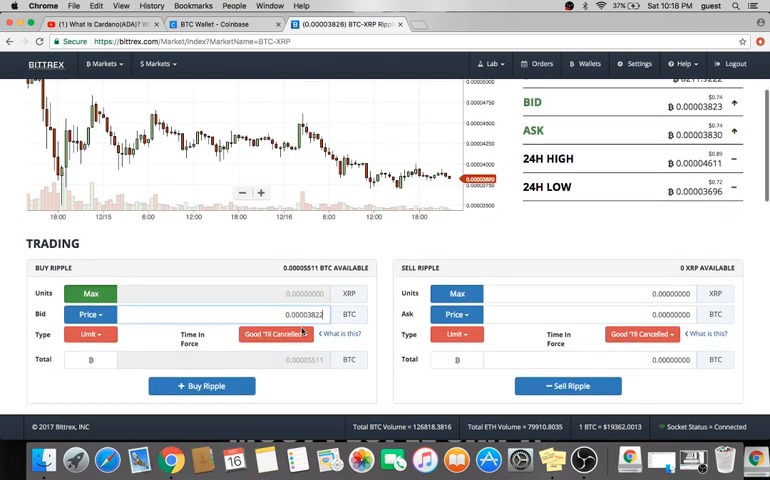
Confirm the Ripple limit buy, which fails MIN_TRADE_REQUIREMENT_NOT_MET, and cancel it
{"action": "left_click", "coordinate": [200, 384]}
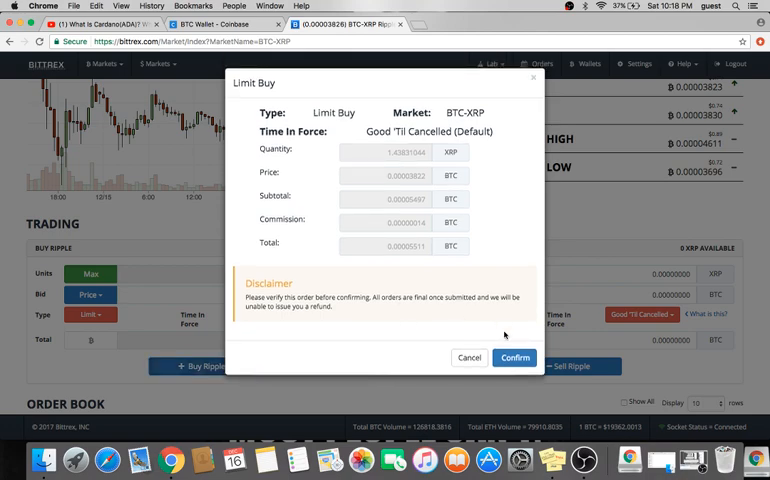
{"action": "left_click", "coordinate": [514, 356]}
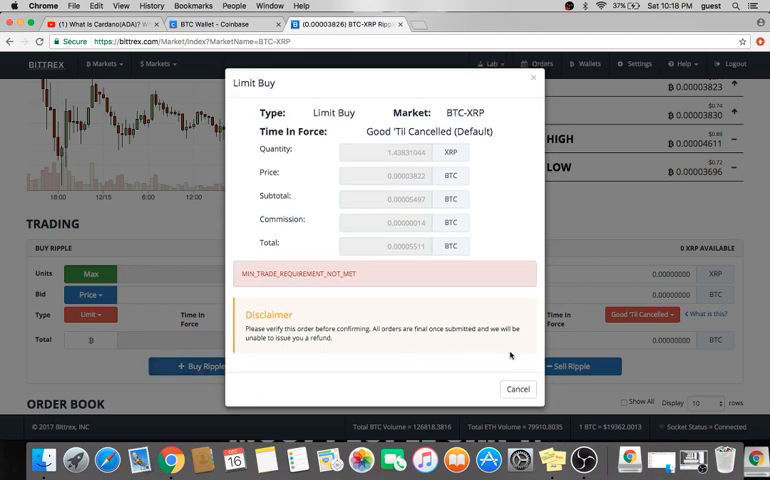
{"action": "left_click", "coordinate": [518, 388]}
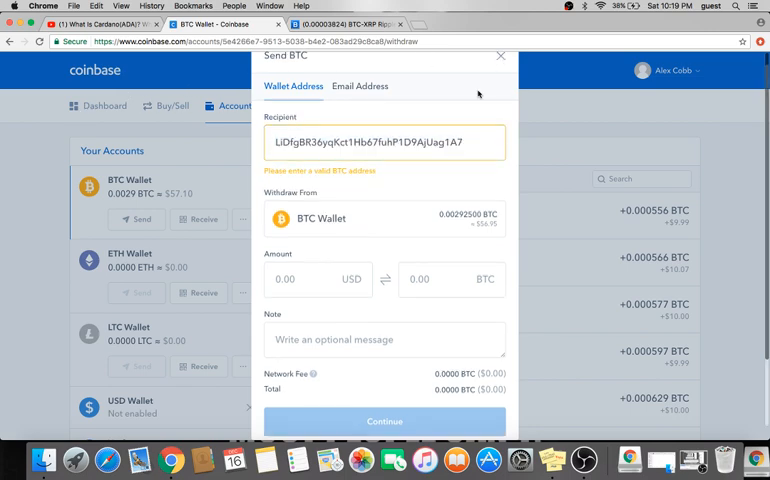
Return to the Coinbase dashboard and scroll to the Your Portfolio holdings
{"action": "left_click", "coordinate": [500, 56]}
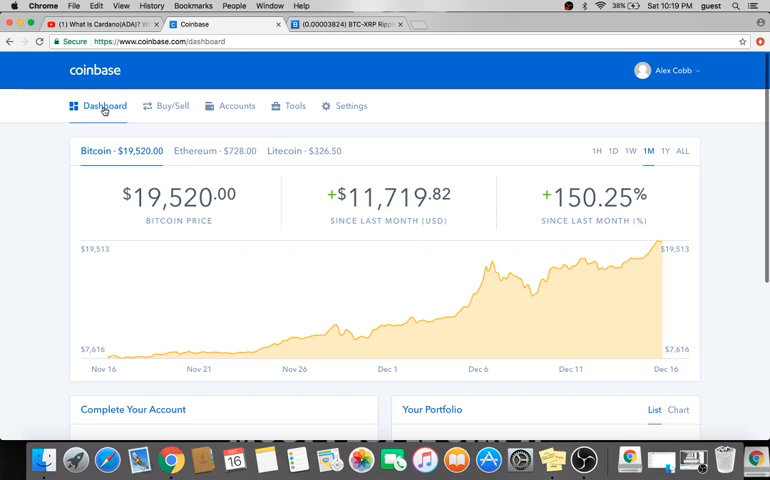
{"action": "scroll", "scroll_direction": "down", "scroll_amount": 3}
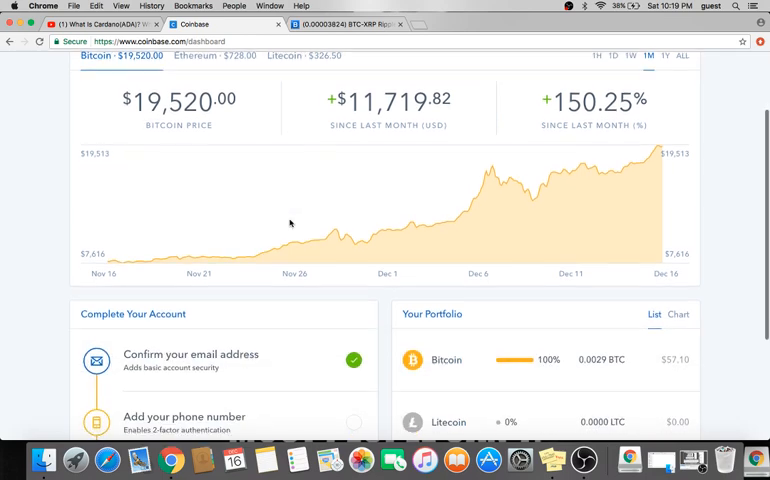
{"action": "scroll", "scroll_direction": "down", "scroll_amount": 3}
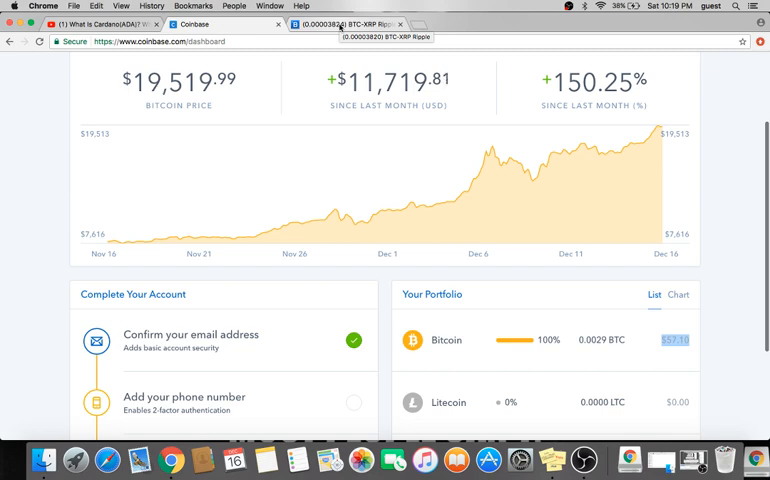
Switch back to the Bittrex BTC-XRP market tab for Ripple
{"action": "left_click", "coordinate": [344, 24]}
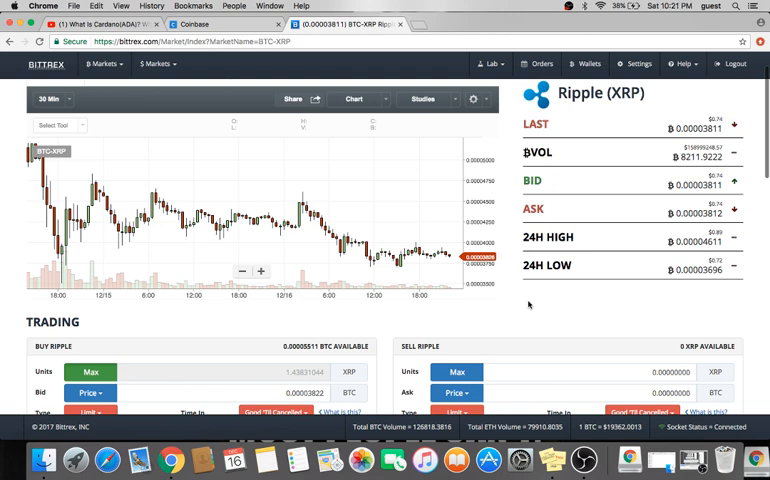
{"action": "mouse_move", "coordinate": [536, 352]}
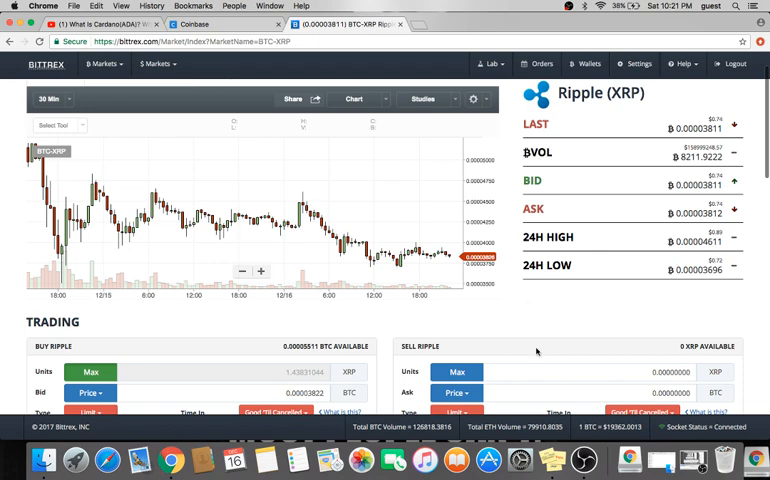